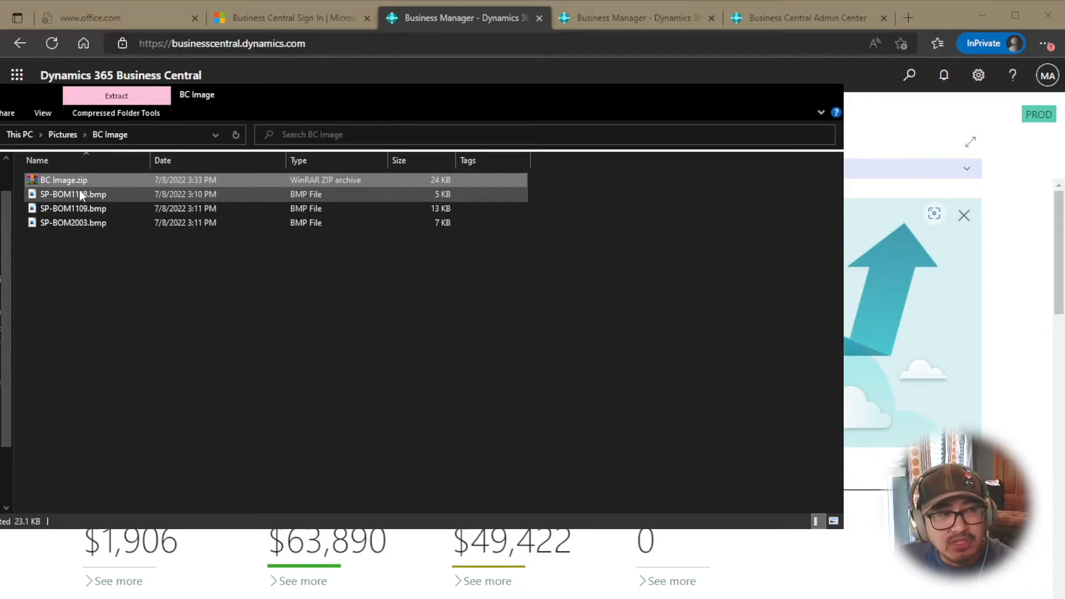
Select all files in the BC Image folder, then close File Explorer
{"action": "left_click", "coordinate": [73, 193]}
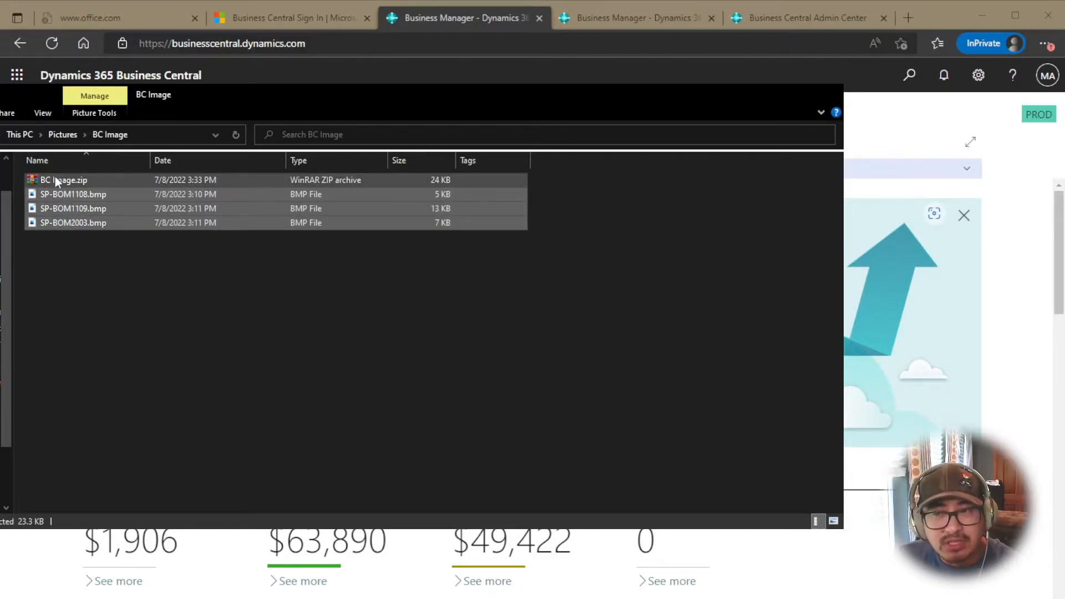
{"action": "left_click", "coordinate": [64, 179]}
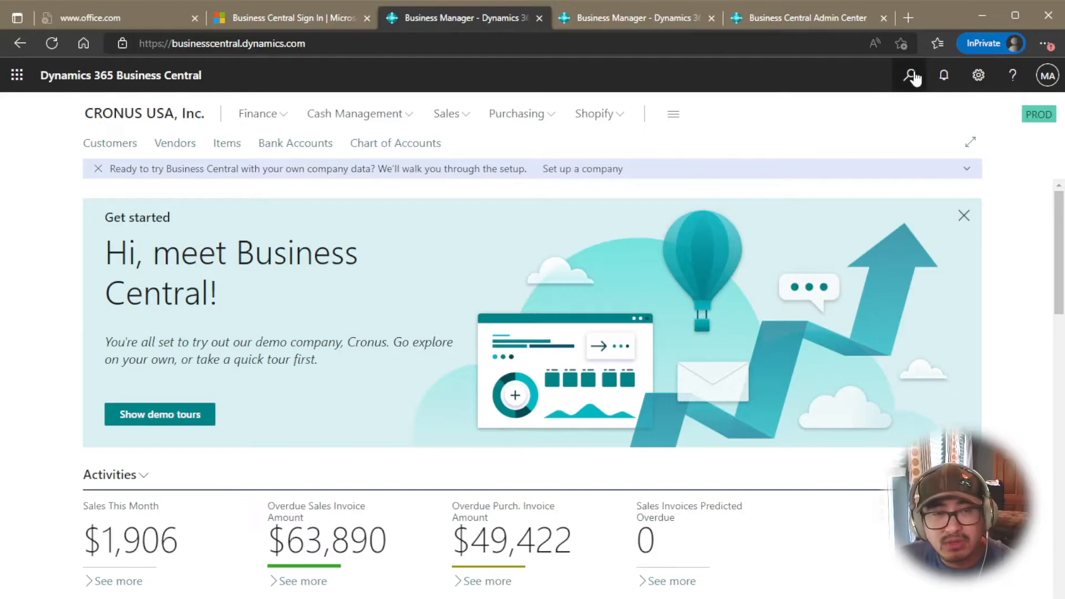
Open Import Item Pictures and load BC Image.zip, listing pictures for SP-BOM1108, SP-BOM1109, SP-BOM2003
{"action": "left_click", "coordinate": [913, 75]}
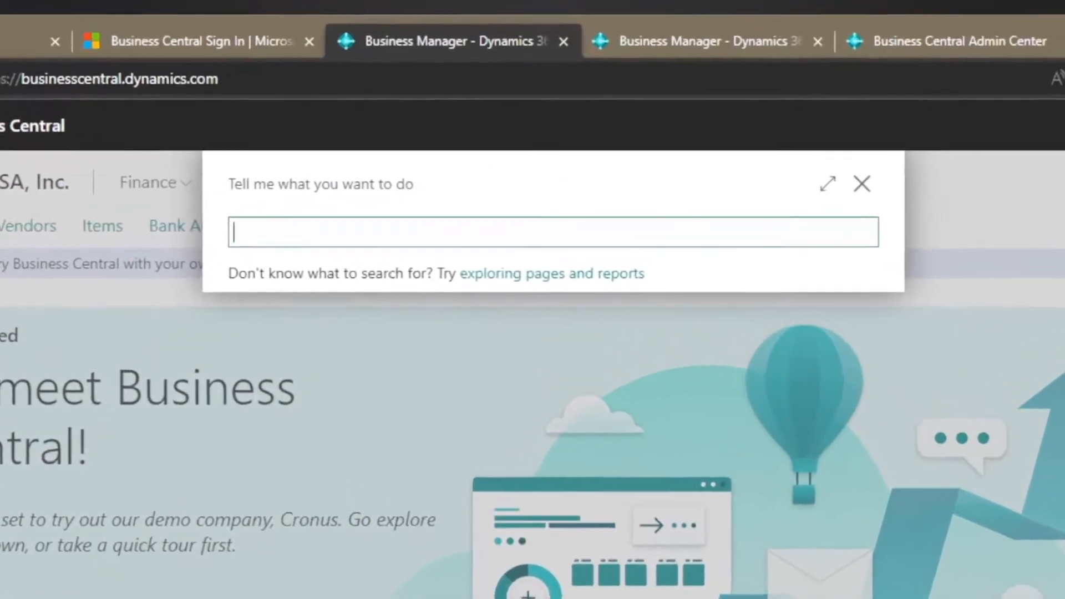
{"action": "type", "text": "Import Item Pictu"}
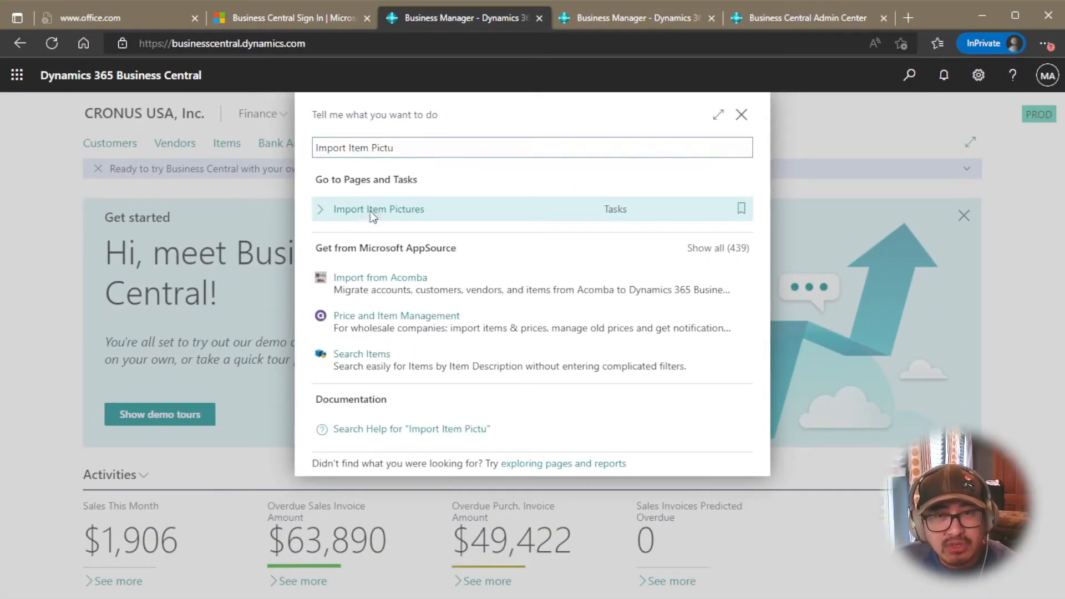
{"action": "left_click", "coordinate": [379, 209]}
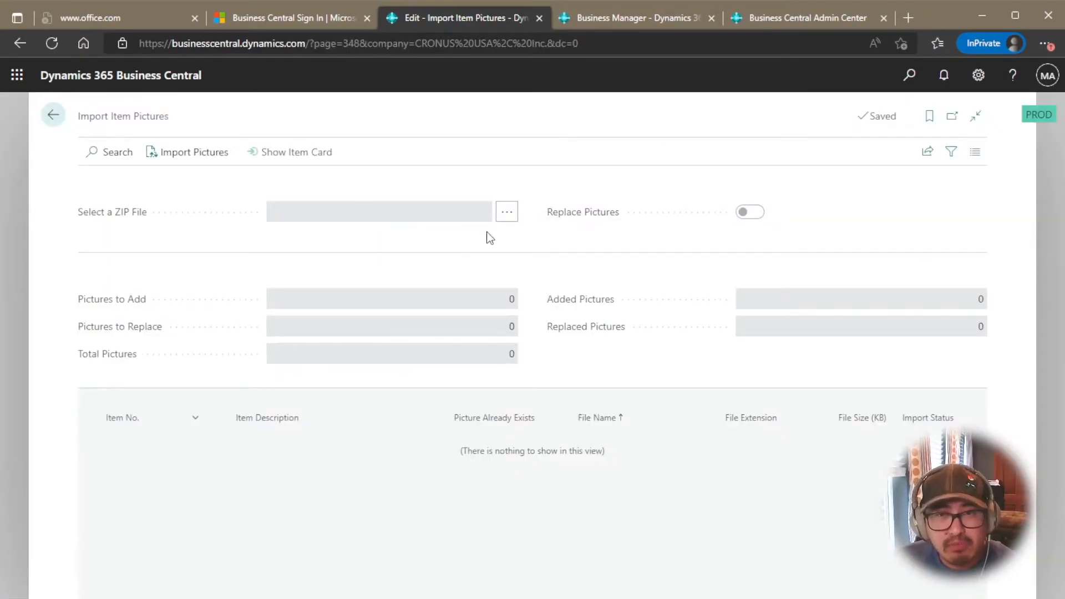
{"action": "mouse_move", "coordinate": [339, 329]}
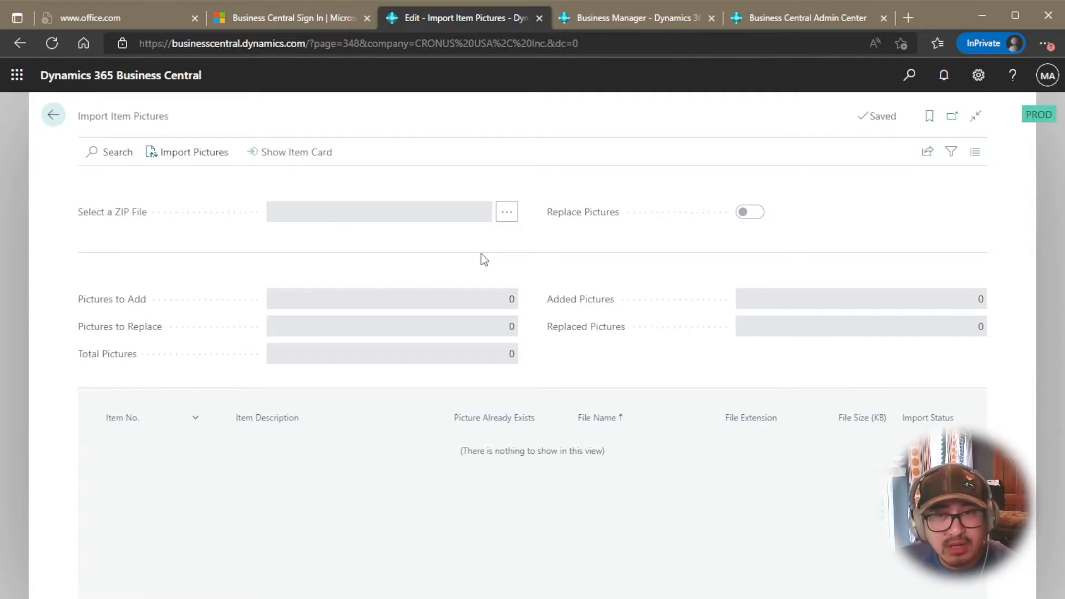
{"action": "left_click", "coordinate": [506, 211]}
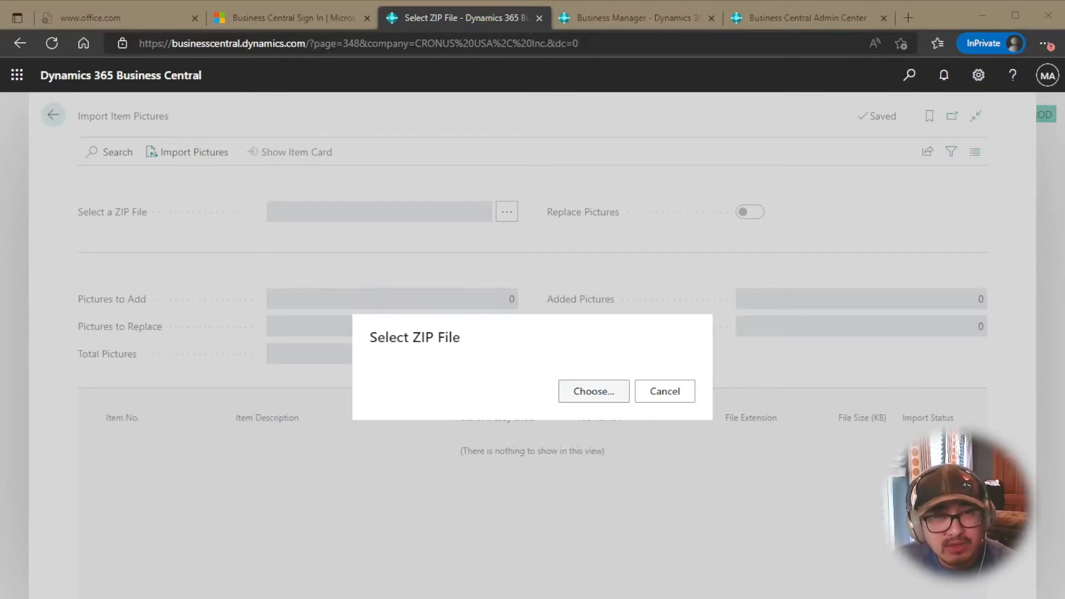
{"action": "mouse_move", "coordinate": [826, 469]}
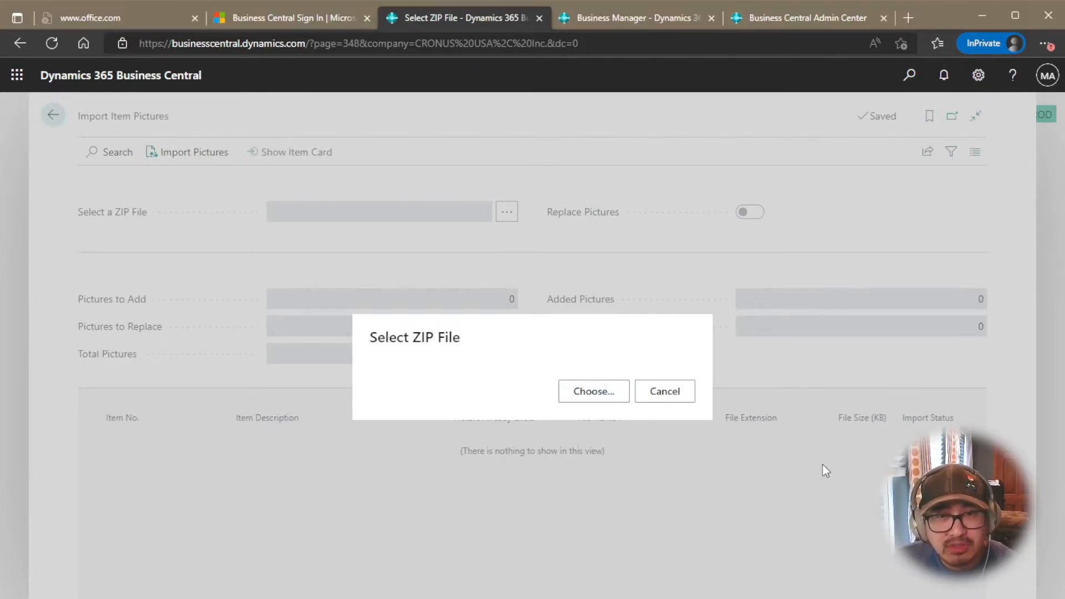
{"action": "left_click", "coordinate": [592, 390]}
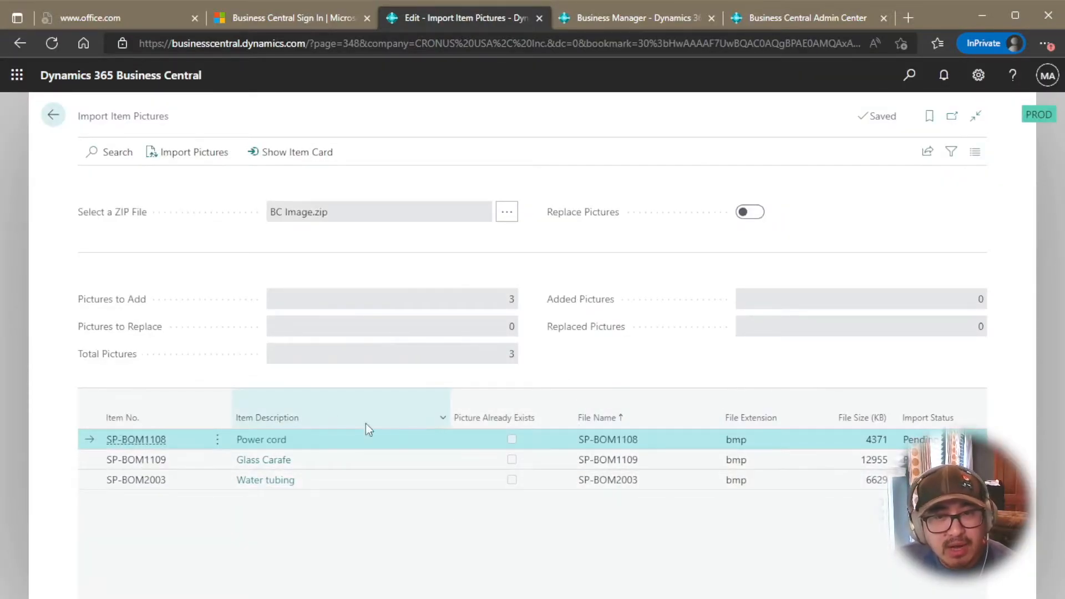
{"action": "mouse_move", "coordinate": [467, 553]}
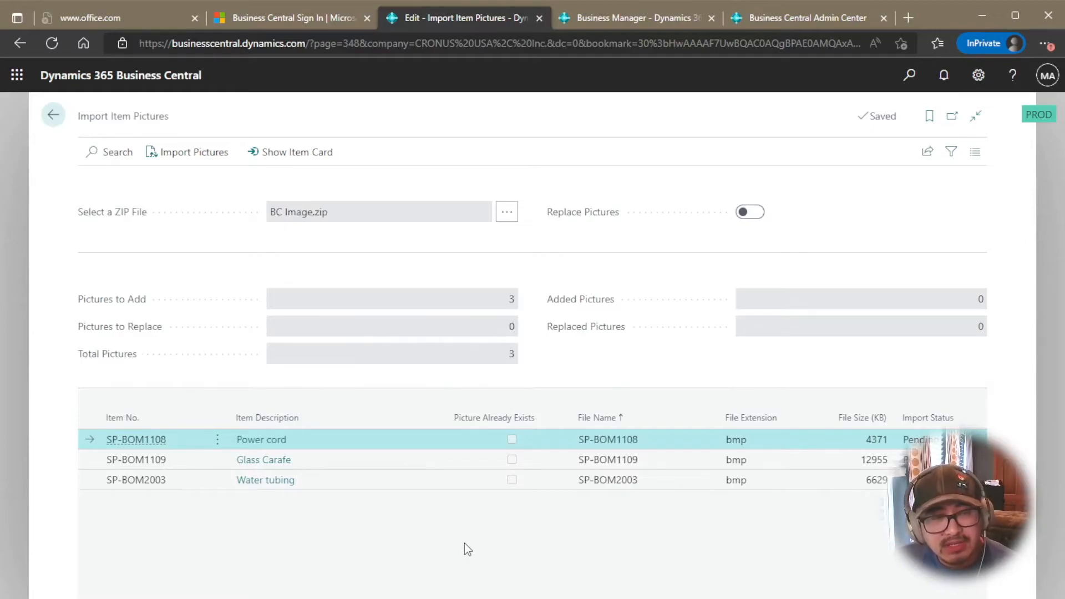
{"action": "mouse_move", "coordinate": [456, 543]}
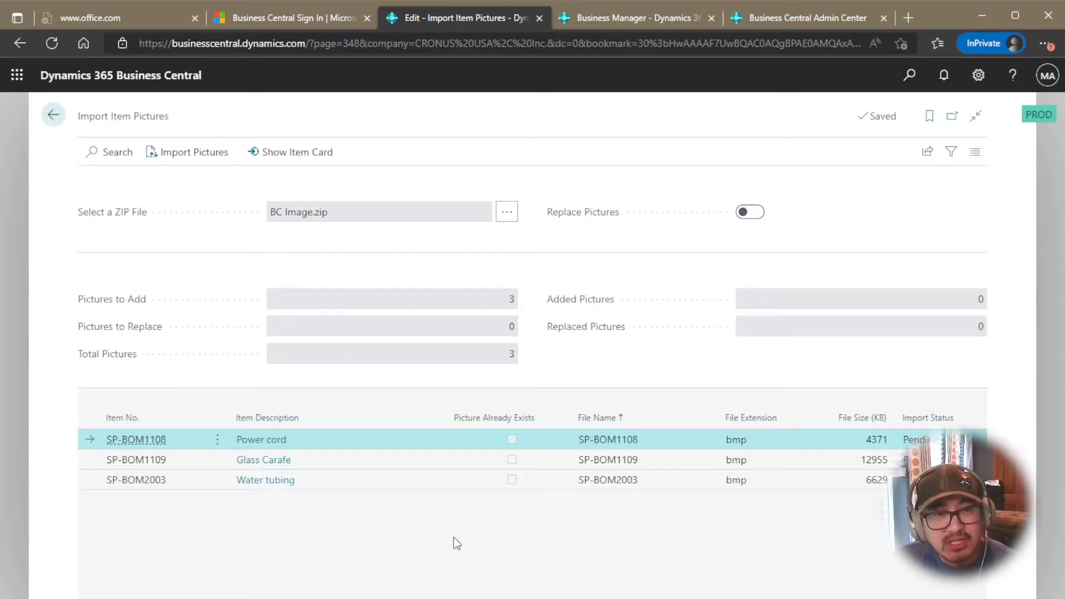
{"action": "mouse_move", "coordinate": [433, 487]}
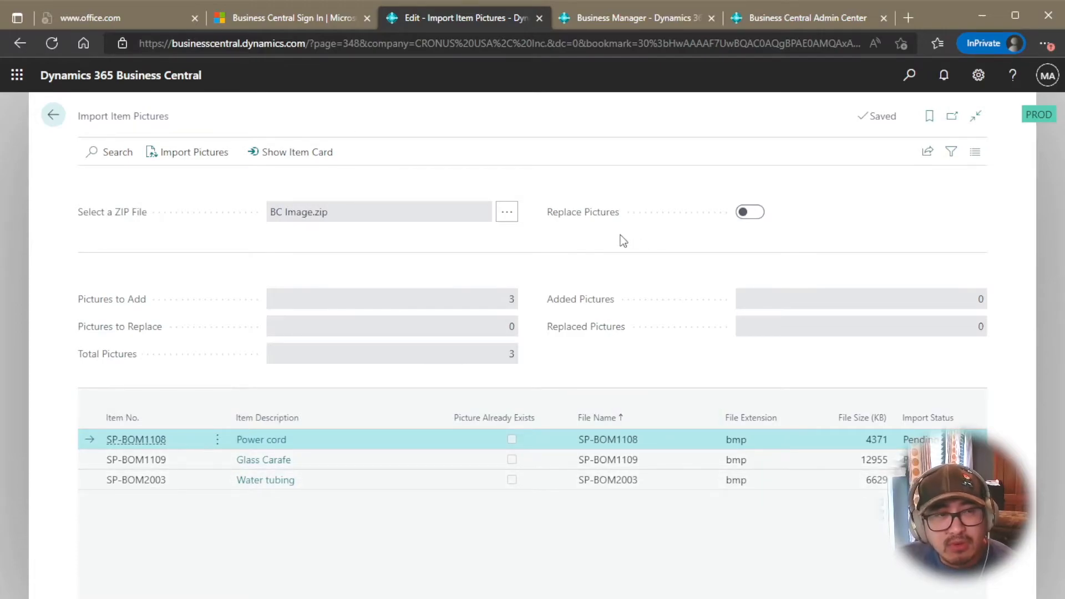
{"action": "mouse_move", "coordinate": [626, 242]}
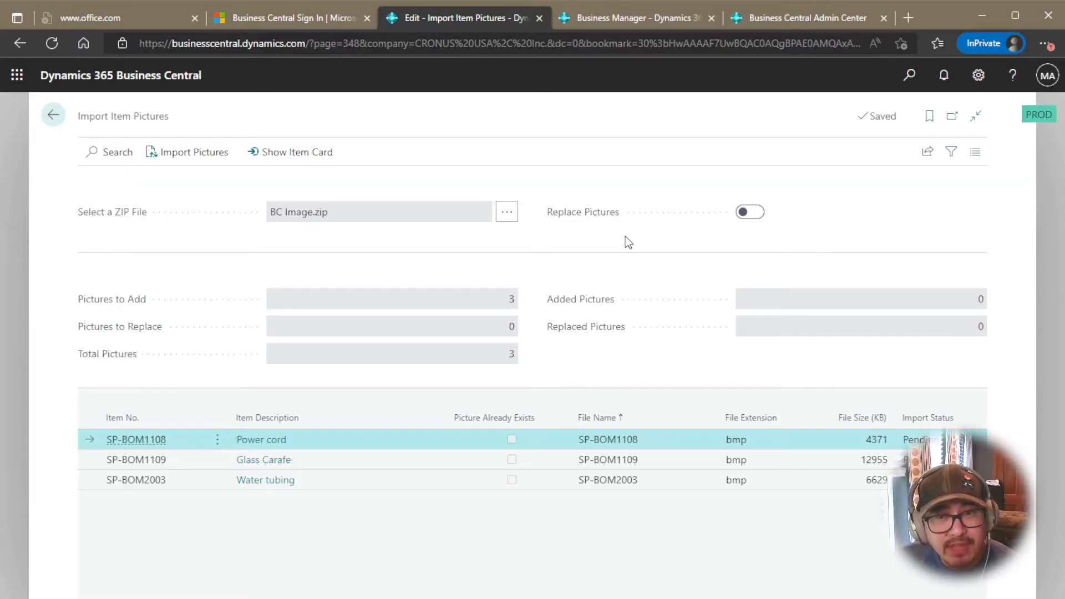
{"action": "mouse_move", "coordinate": [713, 227]}
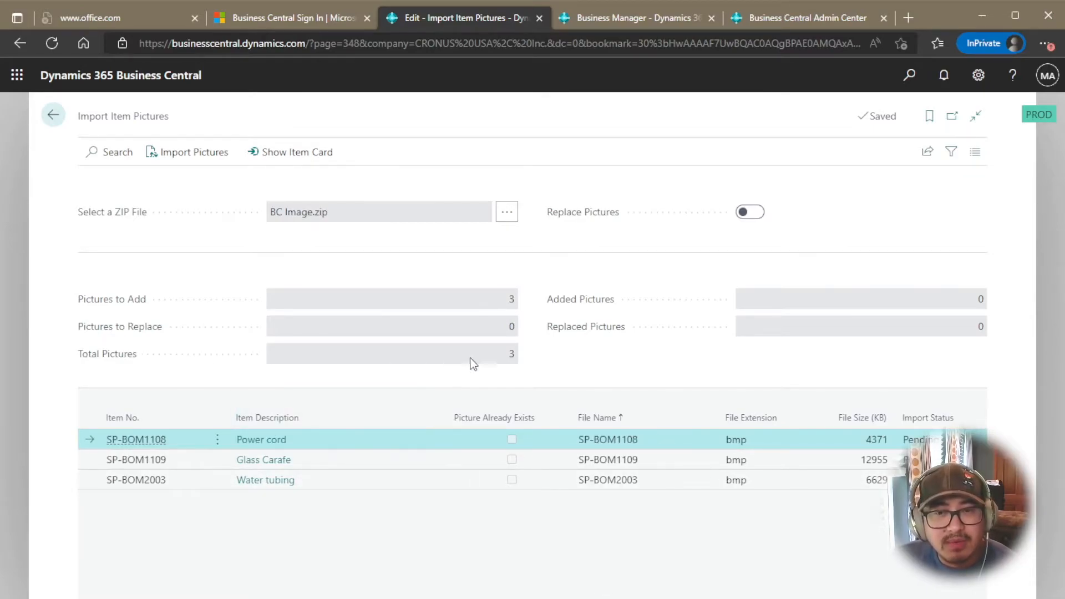
{"action": "mouse_move", "coordinate": [499, 331]}
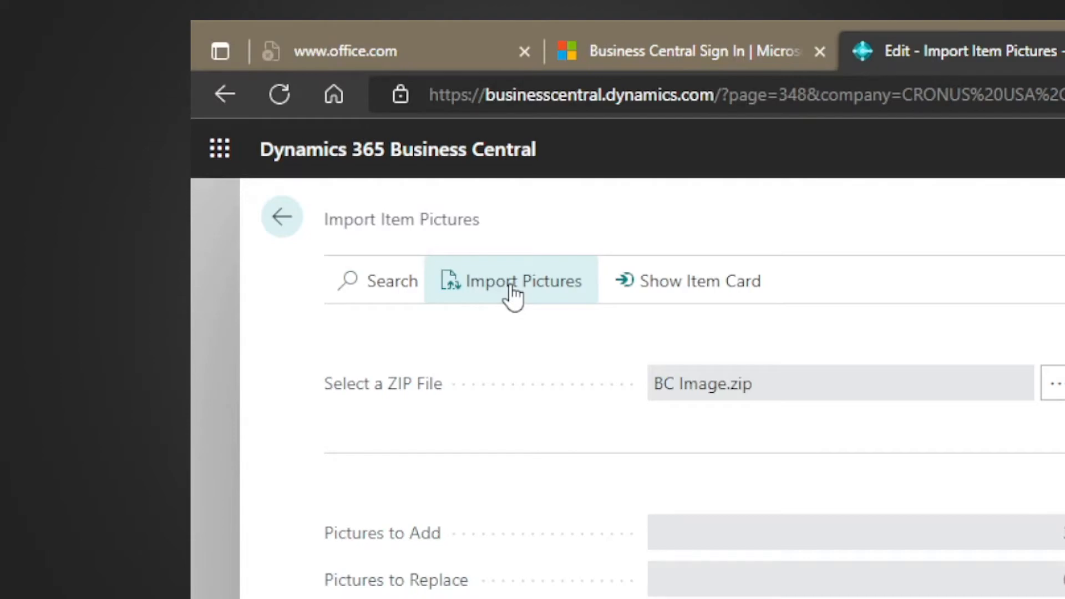
Run Import Pictures to attach the three BC Image.zip pictures, giving Added Pictures 3
{"action": "left_click", "coordinate": [510, 281]}
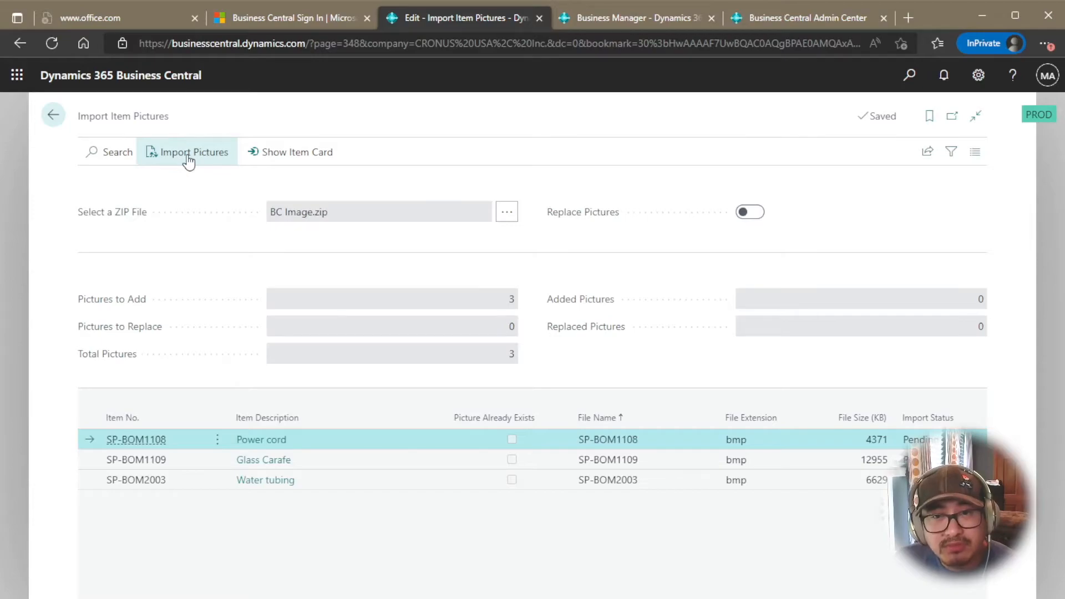
{"action": "left_click", "coordinate": [187, 152]}
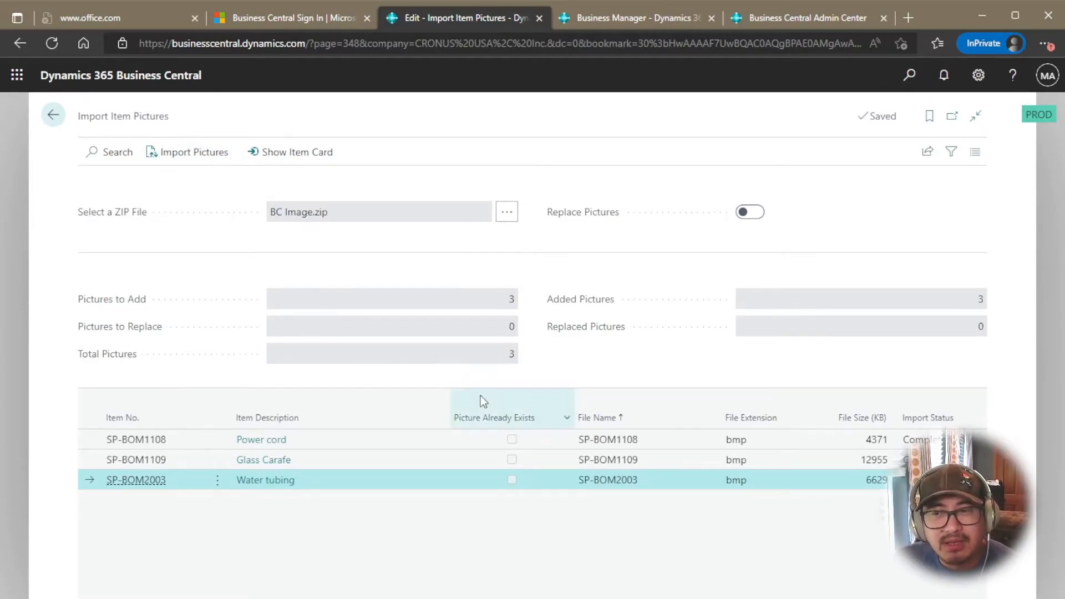
{"action": "mouse_move", "coordinate": [642, 523]}
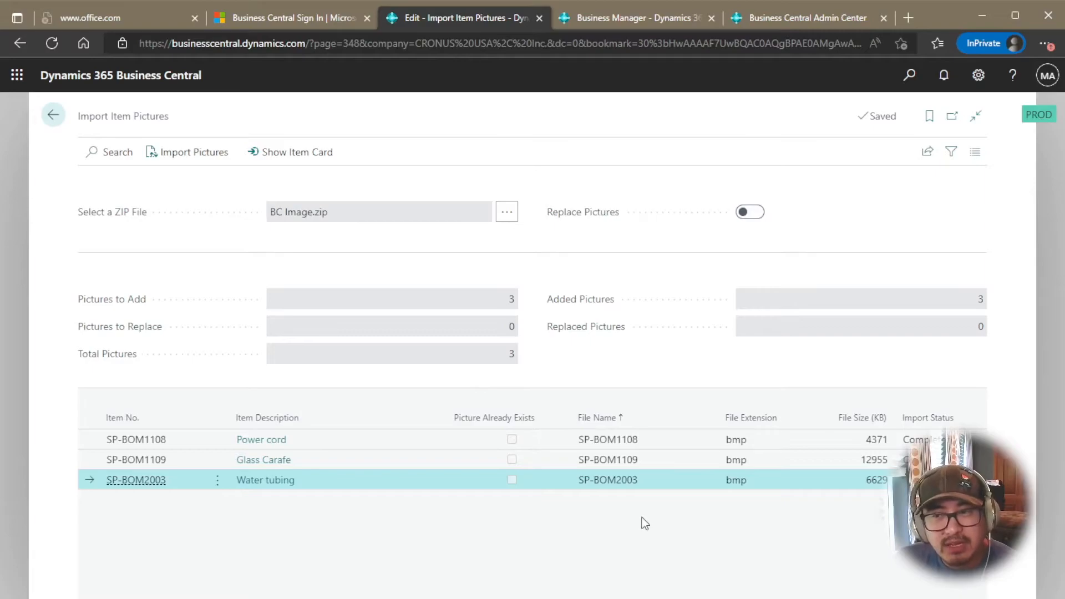
{"action": "mouse_move", "coordinate": [898, 395]}
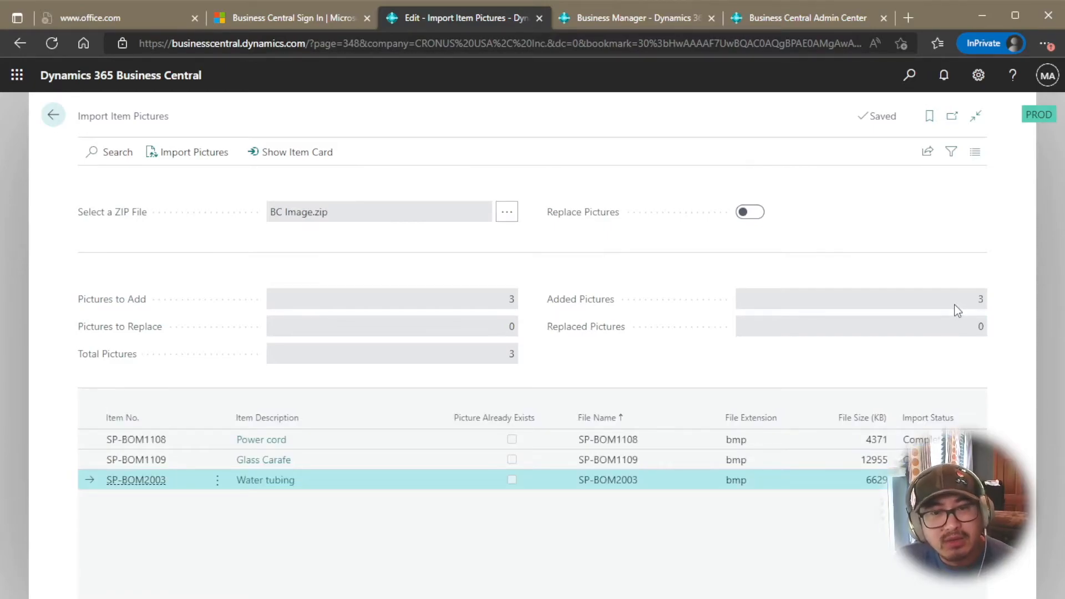
{"action": "mouse_move", "coordinate": [880, 273]}
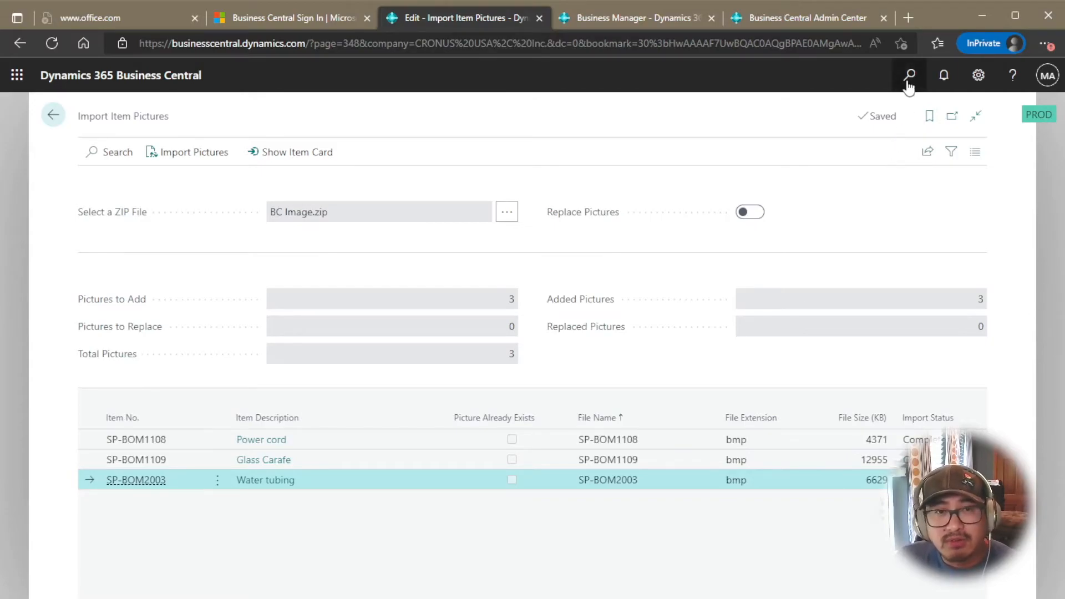
Open Items and filter by SP-BOM1108|SP-BOM1109|SP-BOM2003 to show the three items
{"action": "type", "text": "items"}
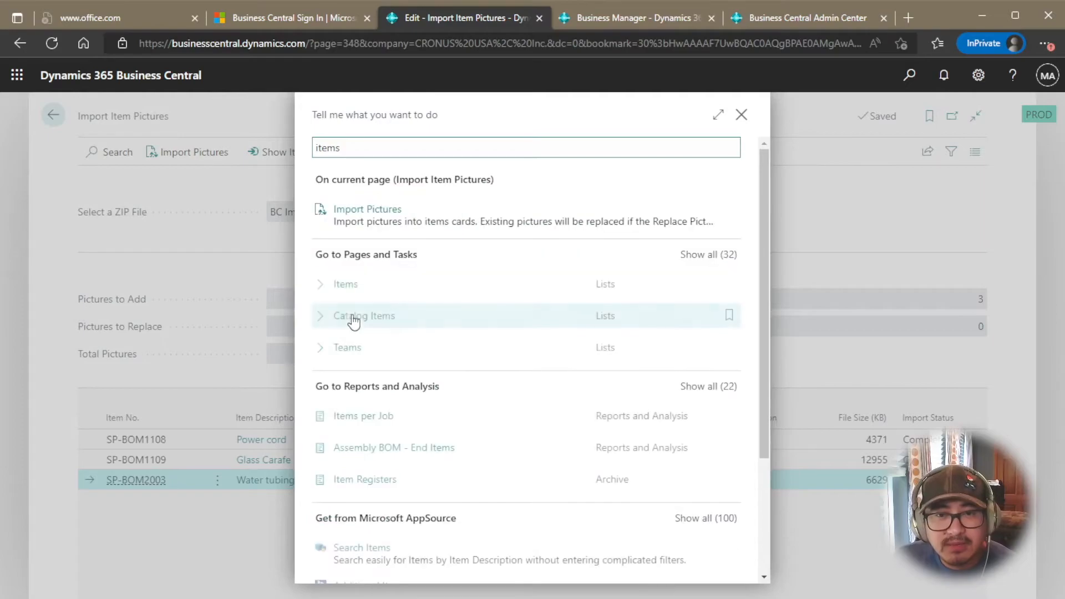
{"action": "left_click", "coordinate": [345, 283]}
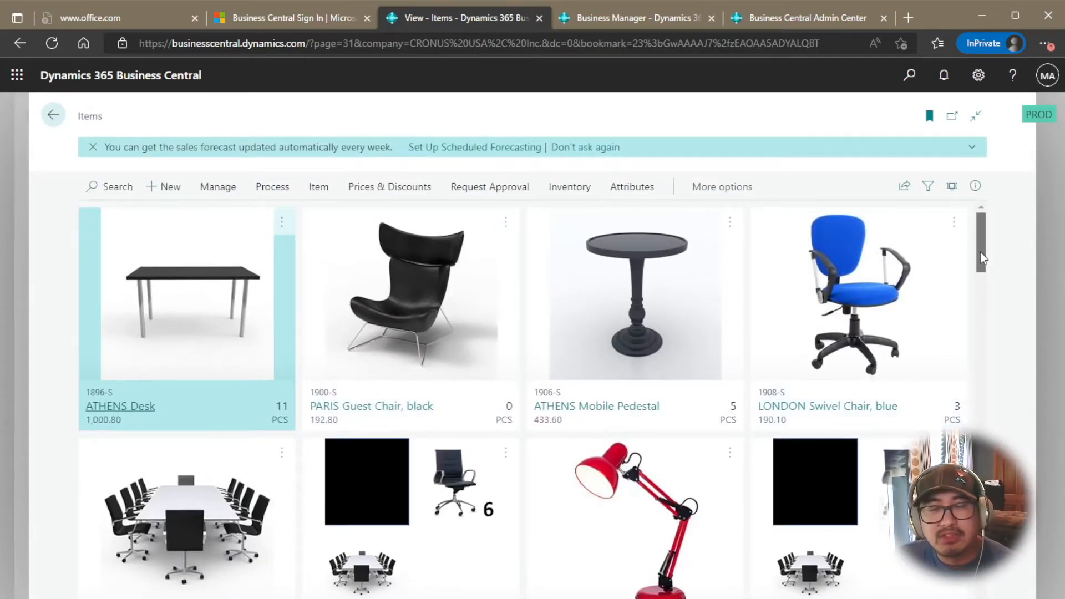
{"action": "scroll", "scroll_direction": "down", "scroll_amount": 3}
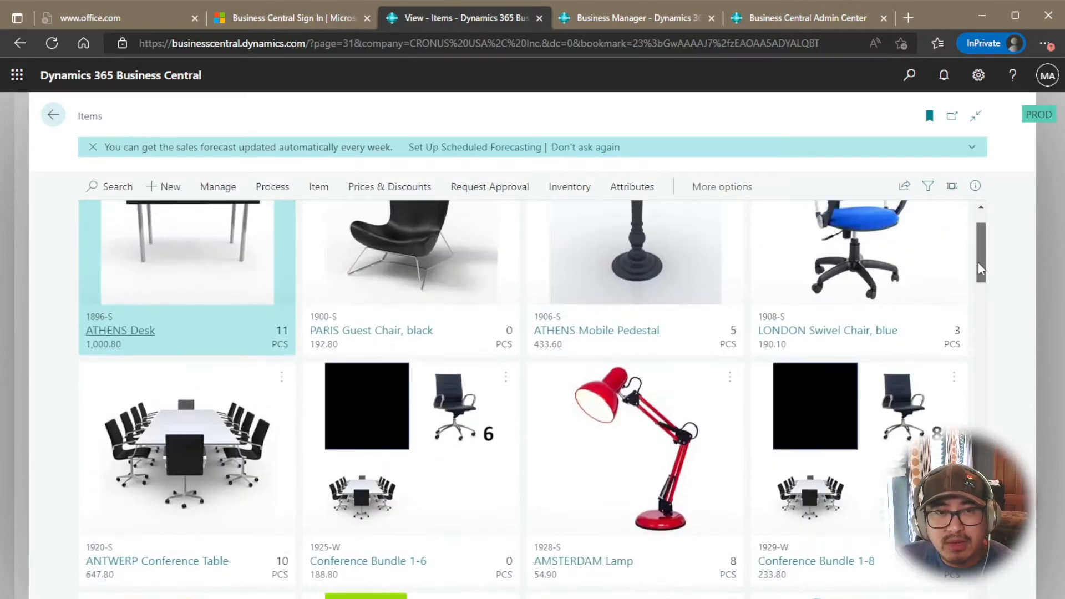
{"action": "type", "text": "OM1109|SP-BOM2003"}
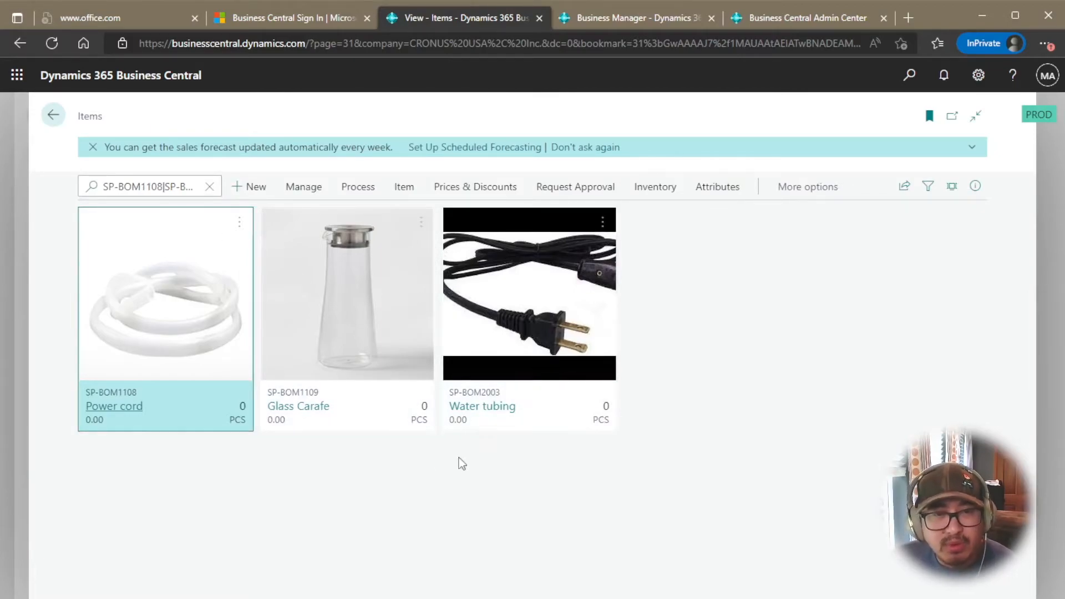
{"action": "mouse_move", "coordinate": [378, 397]}
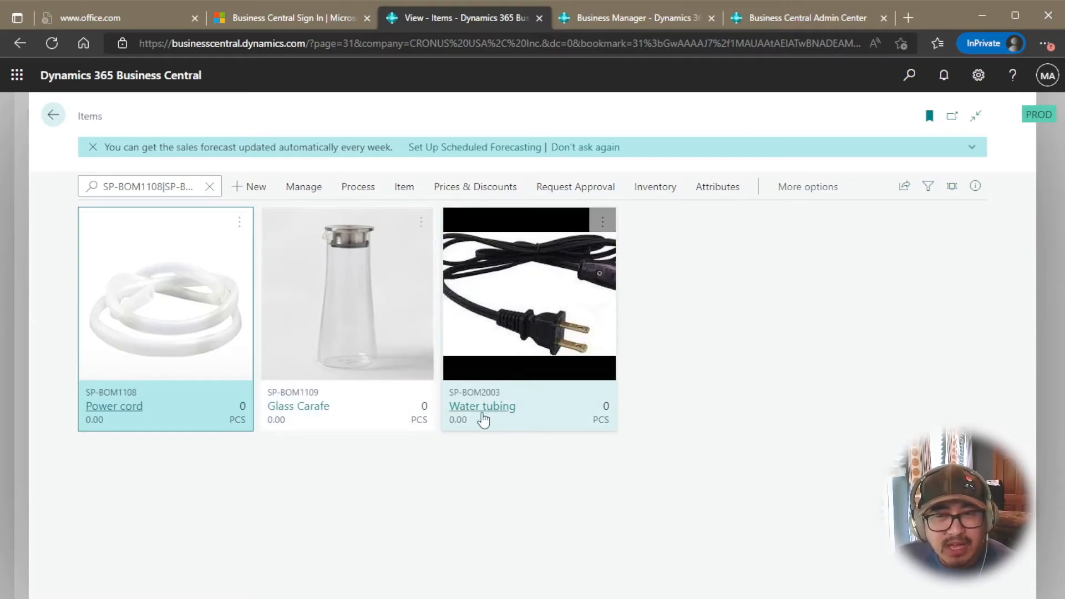
{"action": "mouse_move", "coordinate": [512, 312]}
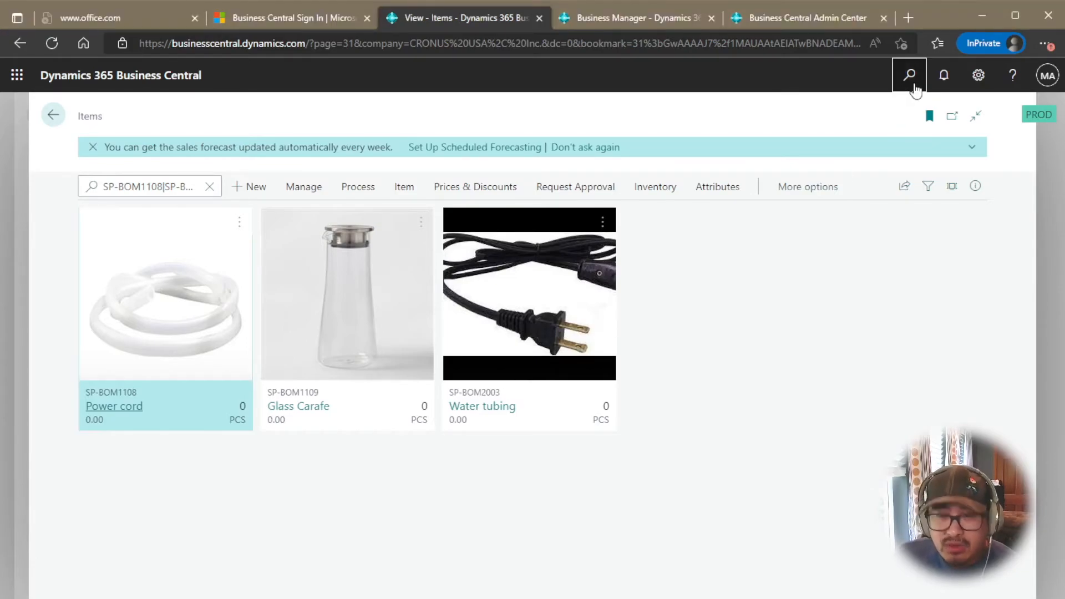
Re-import BC Image.zip with Replace Pictures enabled, replacing all three item pictures
{"action": "left_click", "coordinate": [908, 75]}
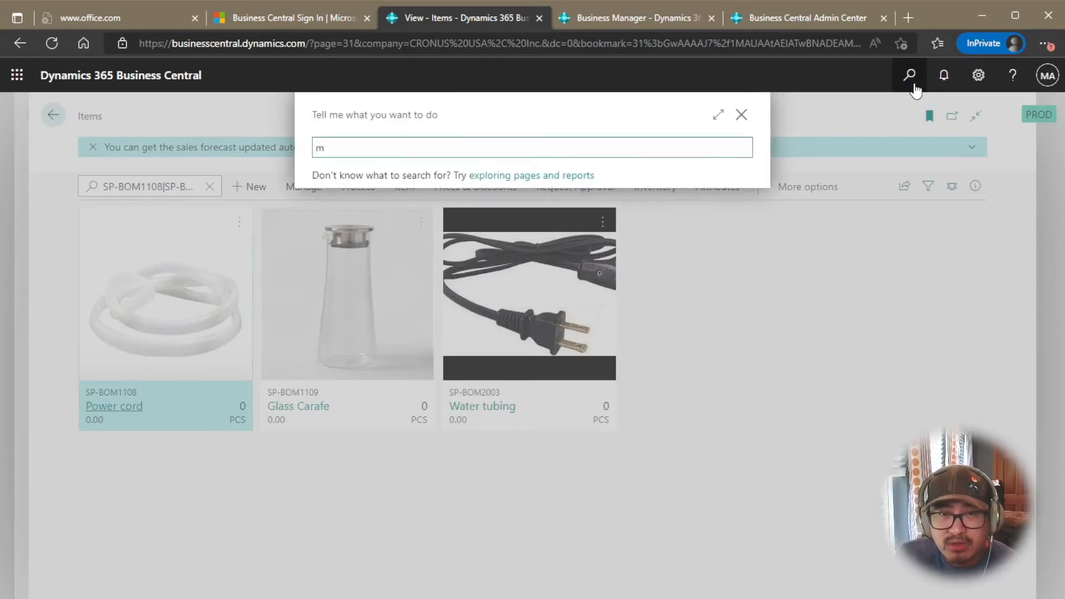
{"action": "type", "text": "impor item"}
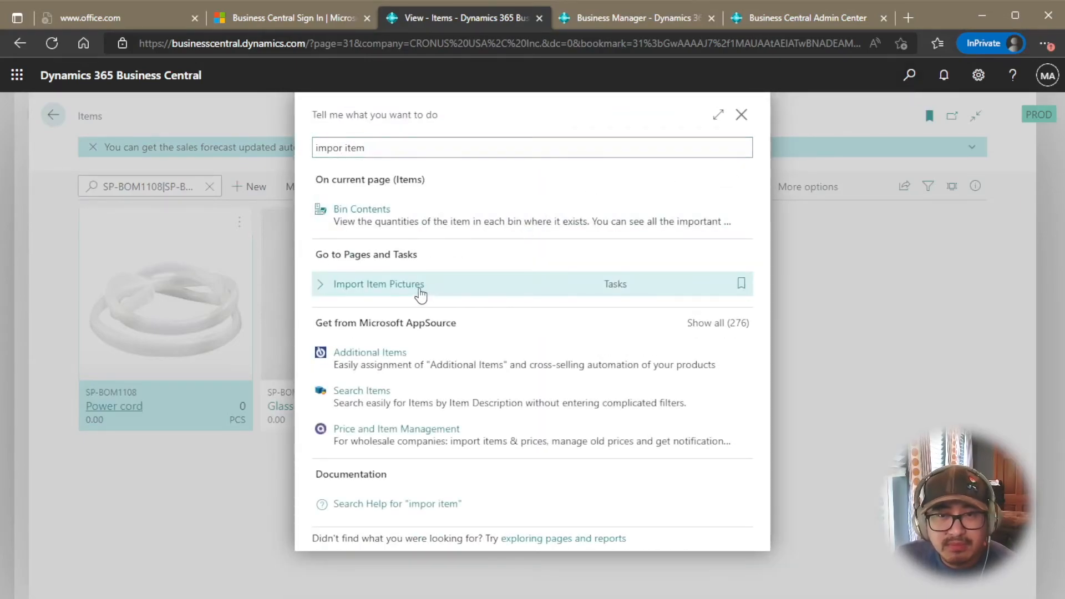
{"action": "left_click", "coordinate": [378, 284]}
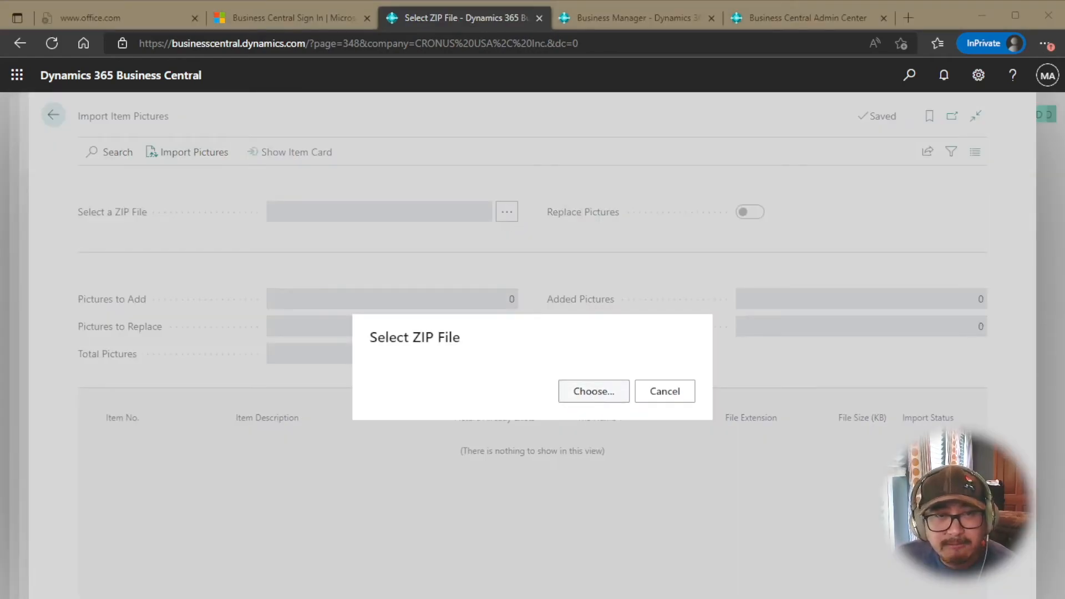
{"action": "left_click", "coordinate": [592, 390]}
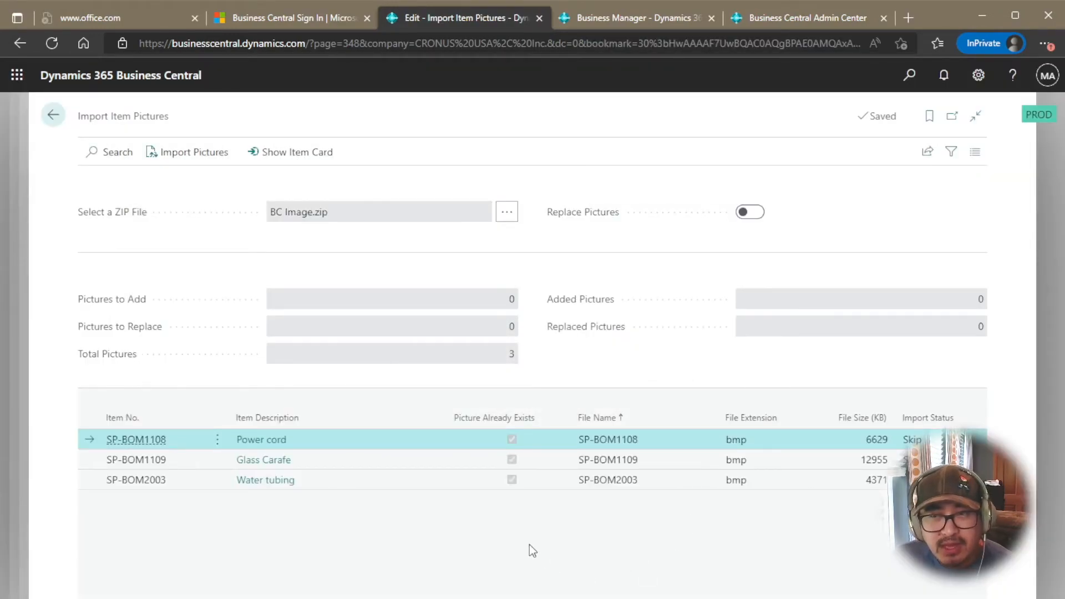
{"action": "mouse_move", "coordinate": [497, 510]}
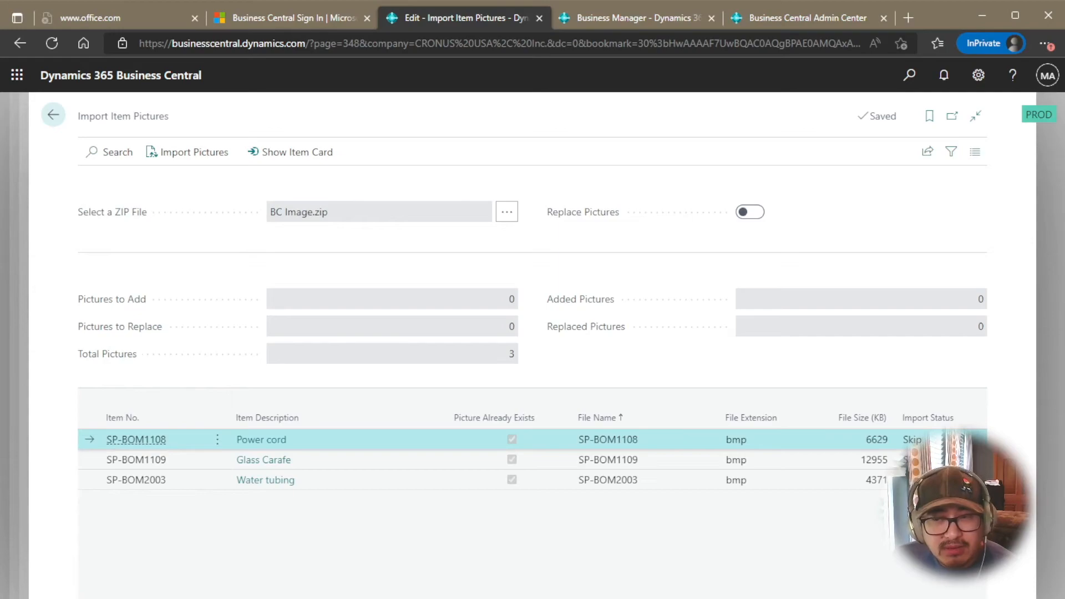
{"action": "mouse_move", "coordinate": [735, 225]}
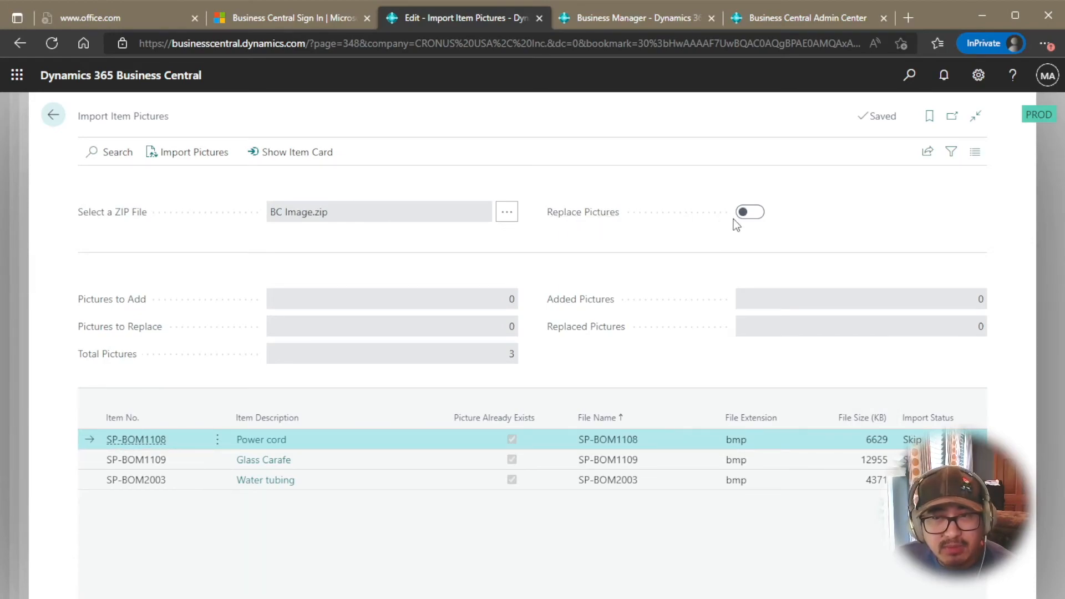
{"action": "left_click", "coordinate": [750, 212]}
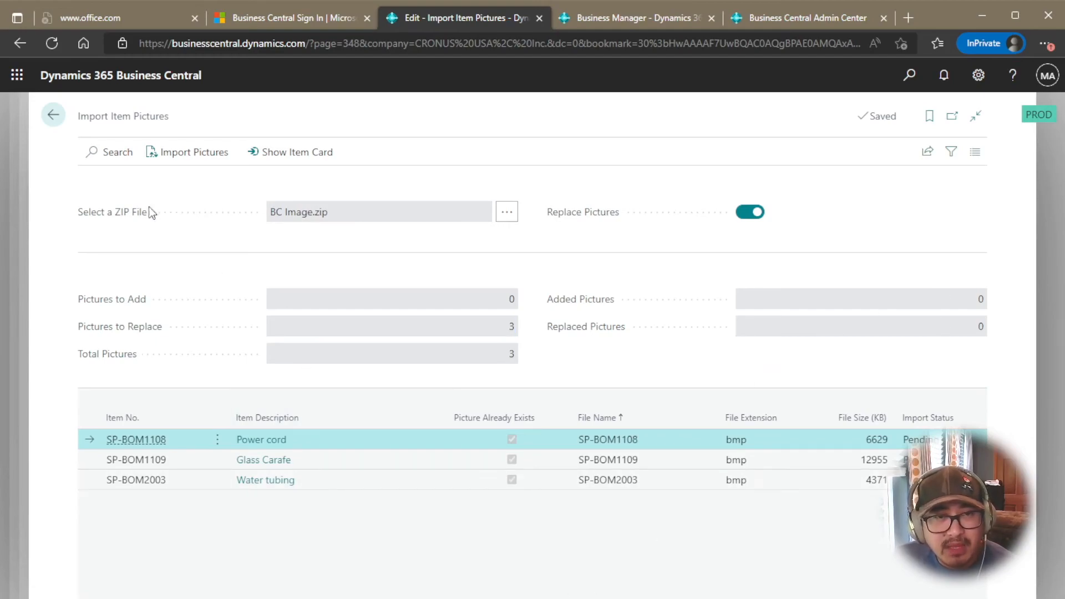
{"action": "left_click", "coordinate": [193, 151]}
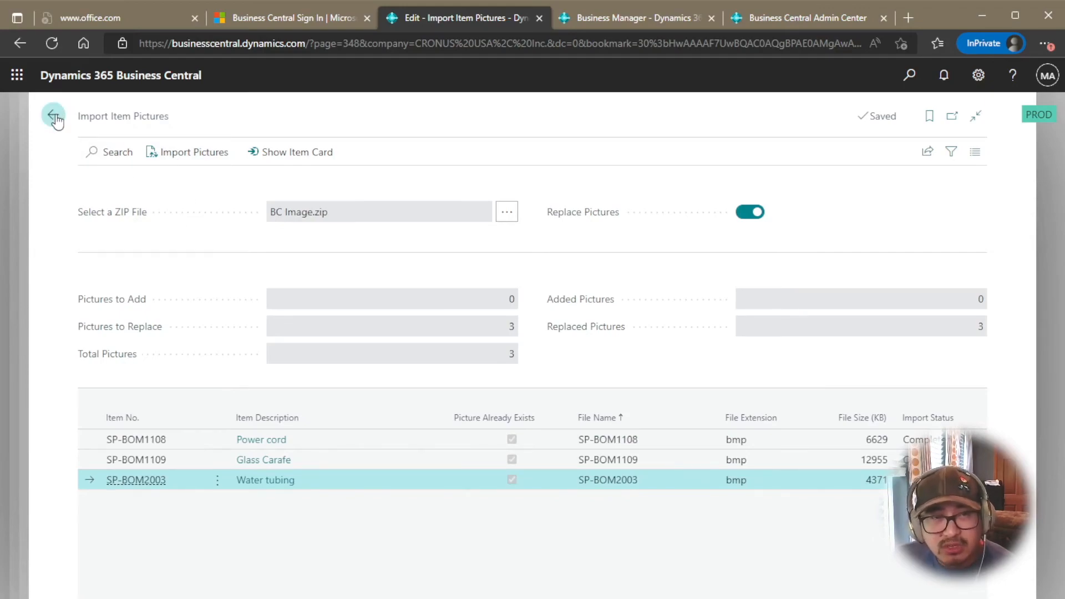
Go back to the filtered Items list to review the replaced pictures
{"action": "left_click", "coordinate": [54, 115]}
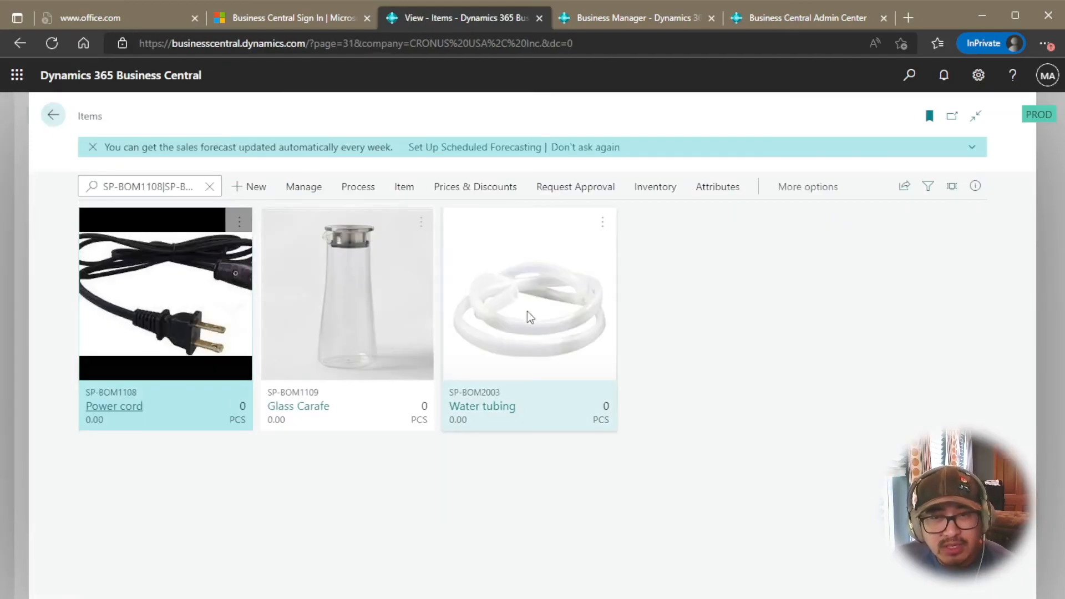
{"action": "mouse_move", "coordinate": [378, 382]}
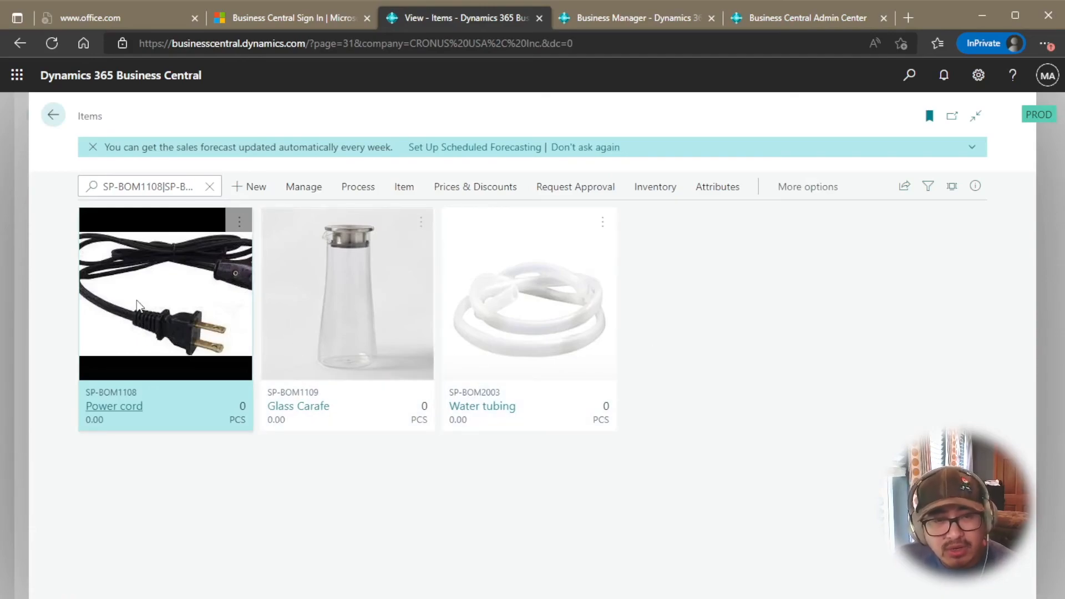
{"action": "mouse_move", "coordinate": [650, 360]}
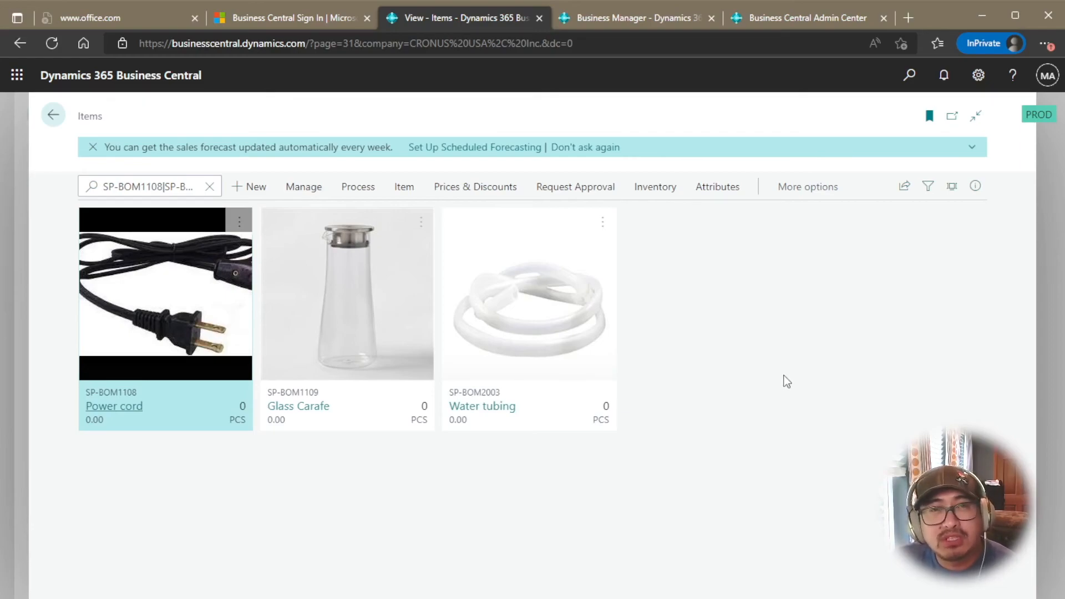
{"action": "mouse_move", "coordinate": [781, 382]}
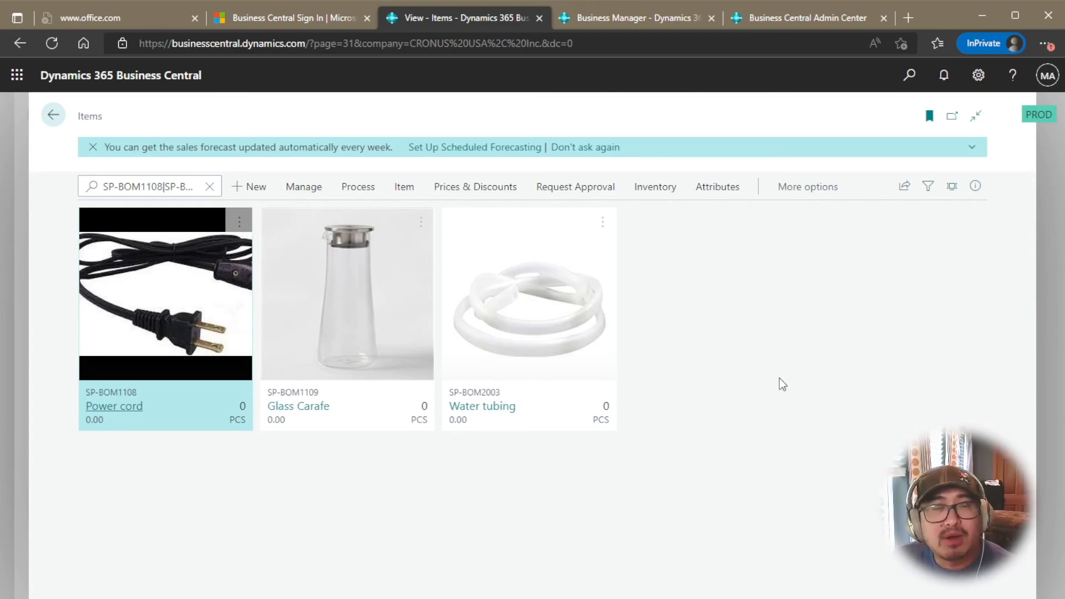
{"action": "mouse_move", "coordinate": [786, 380]}
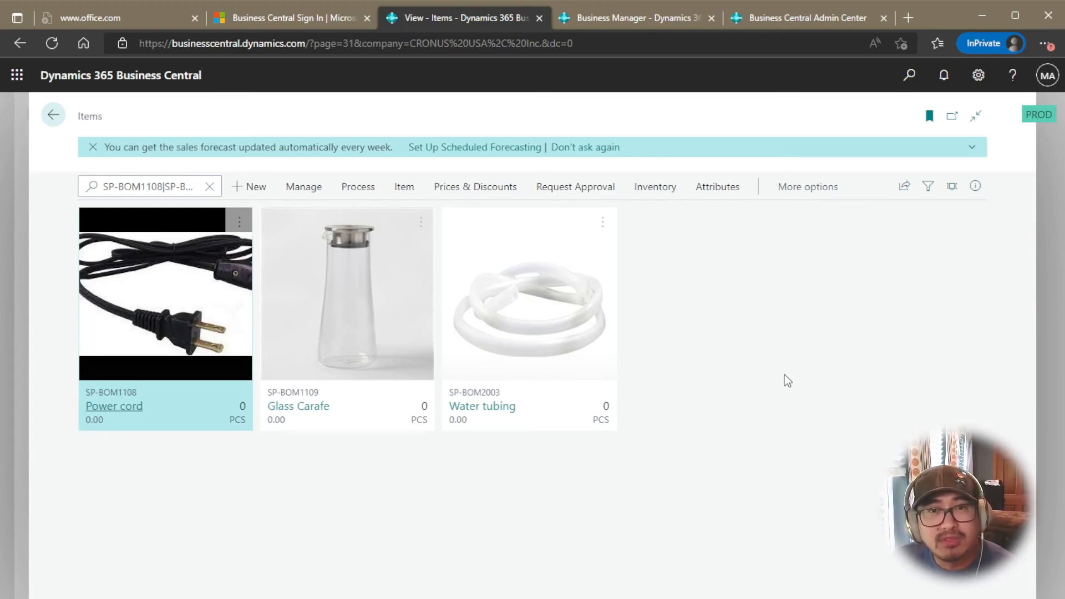
{"action": "mouse_move", "coordinate": [787, 370]}
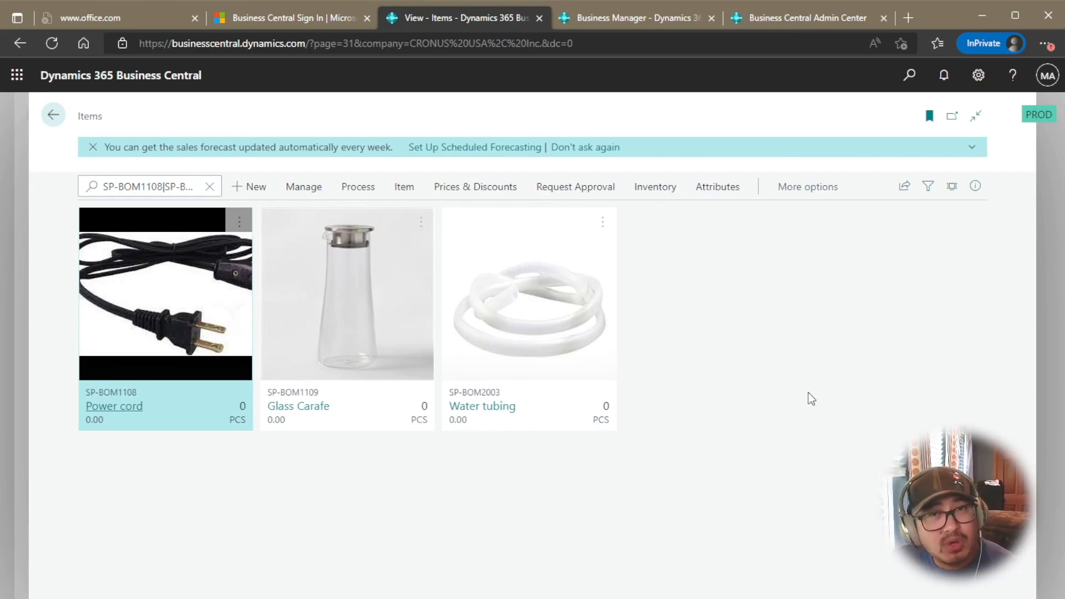
{"action": "mouse_move", "coordinate": [808, 394]}
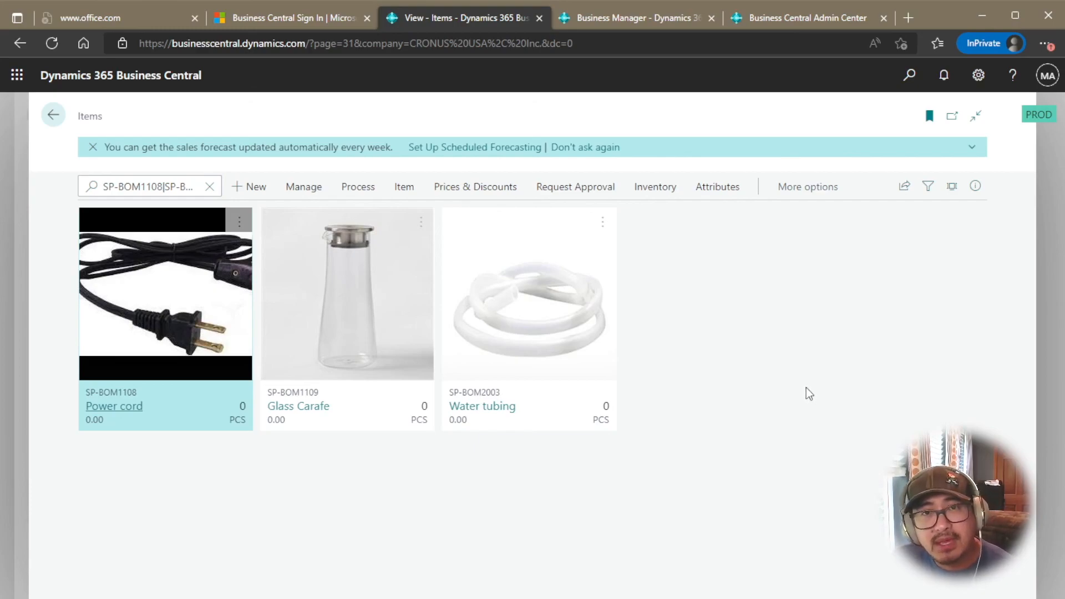
{"action": "mouse_move", "coordinate": [783, 378]}
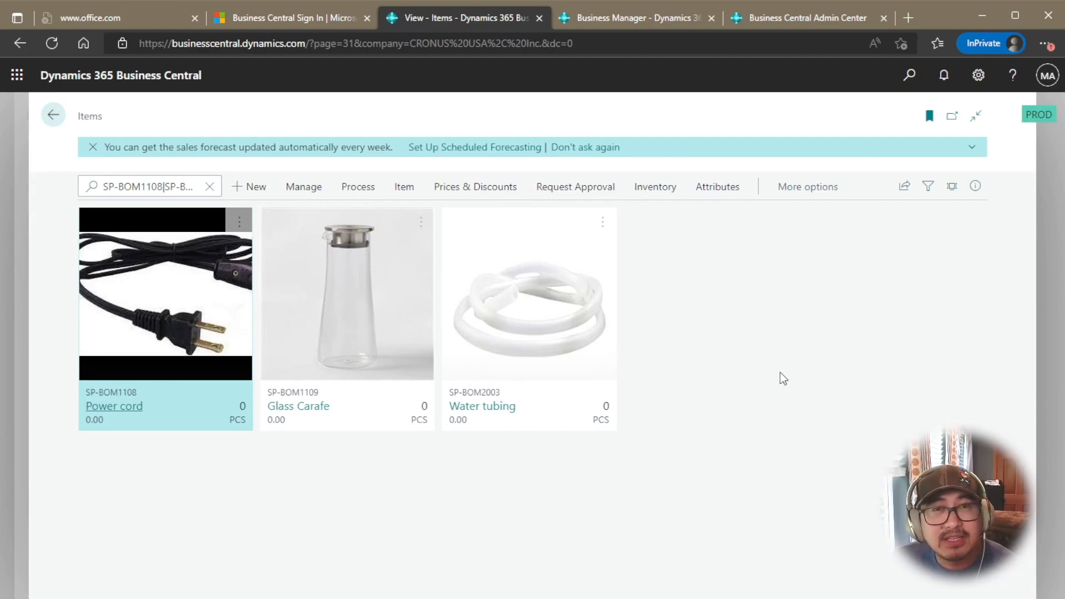
{"action": "mouse_move", "coordinate": [764, 360]}
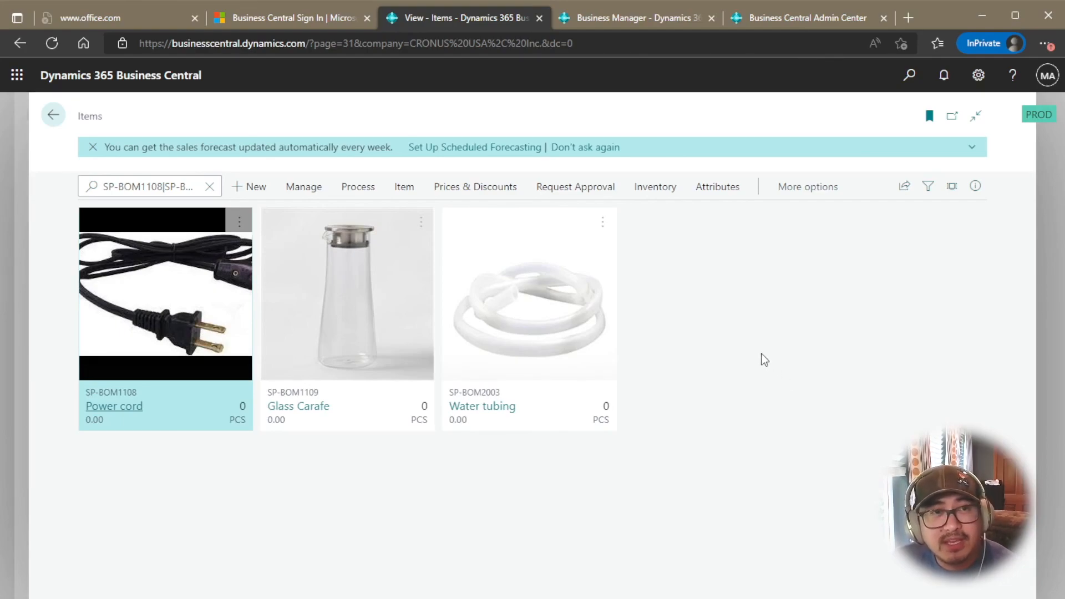